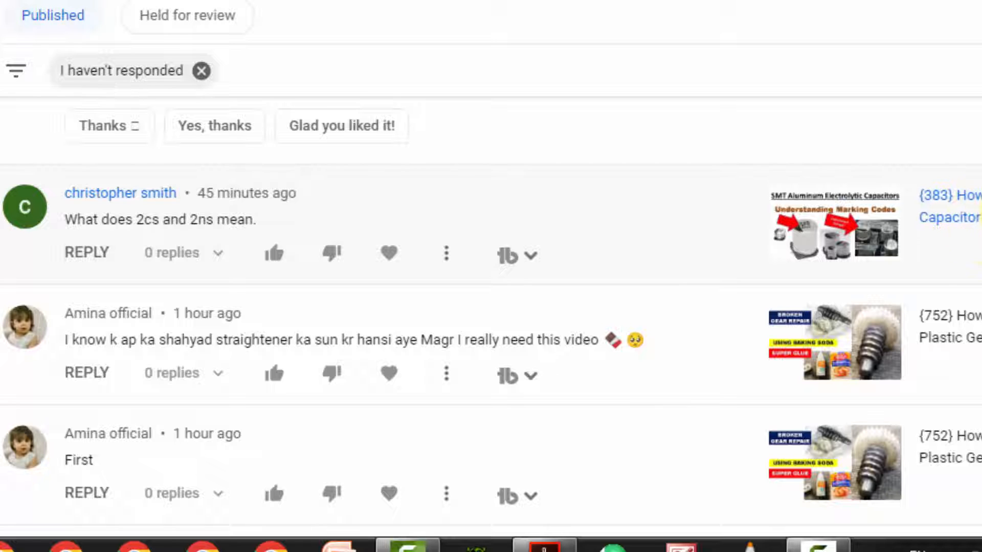
mouse_move(958, 235)
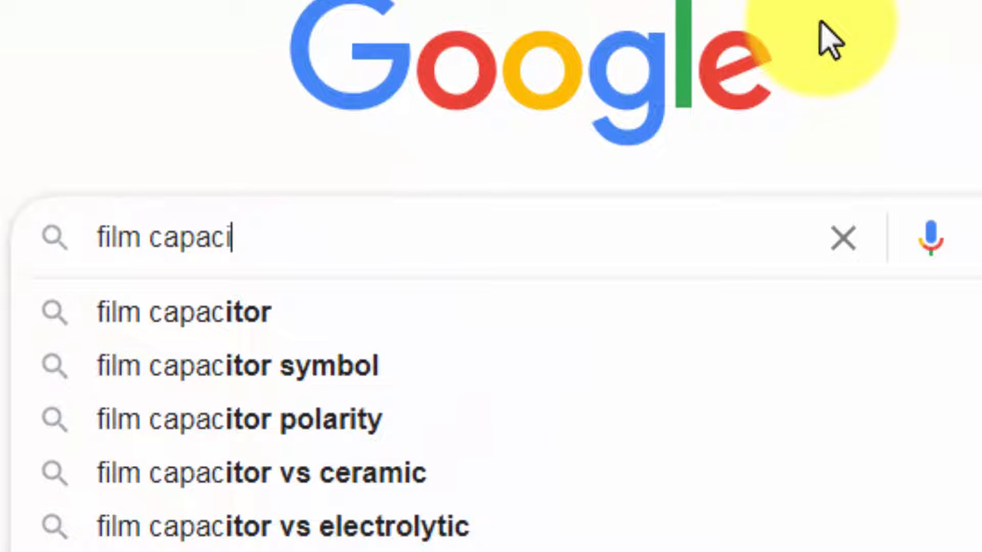
Search Google for 'film capacitor part number system pdf'
text(otr)
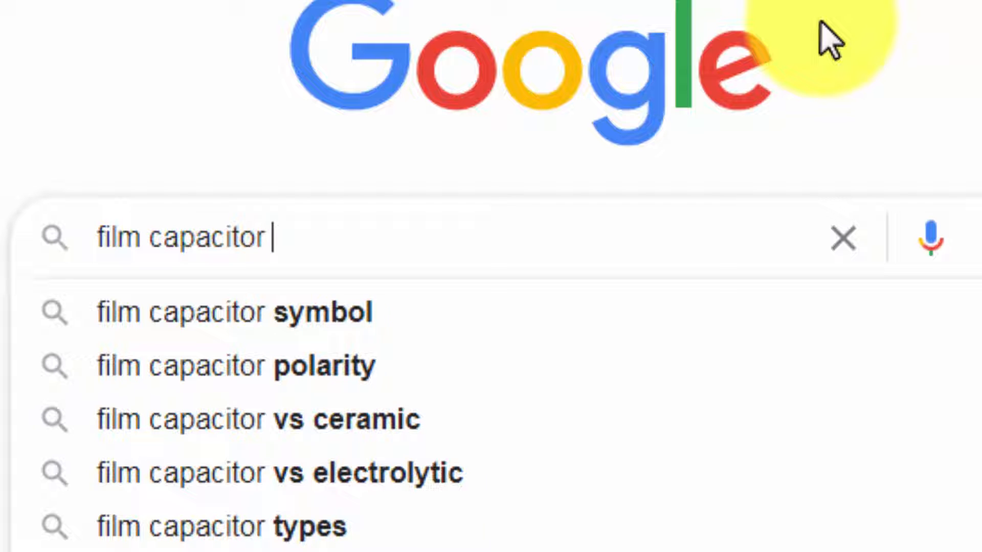
text(part n)
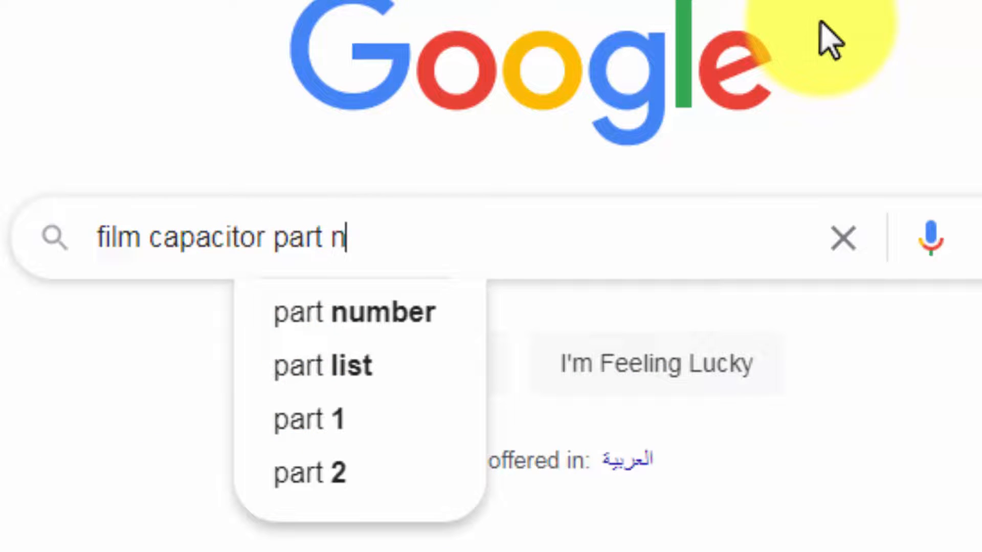
text(umber sy)
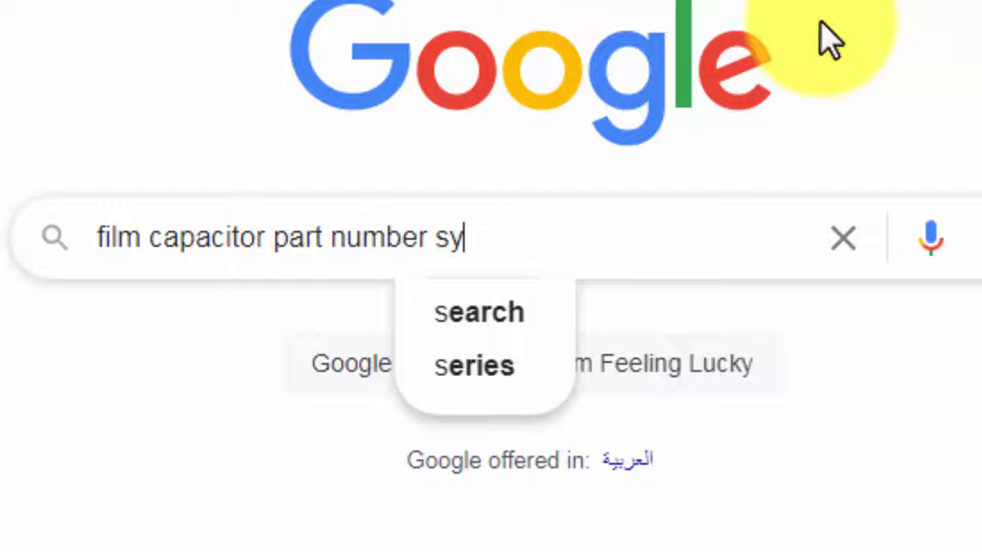
text(stem pdf)
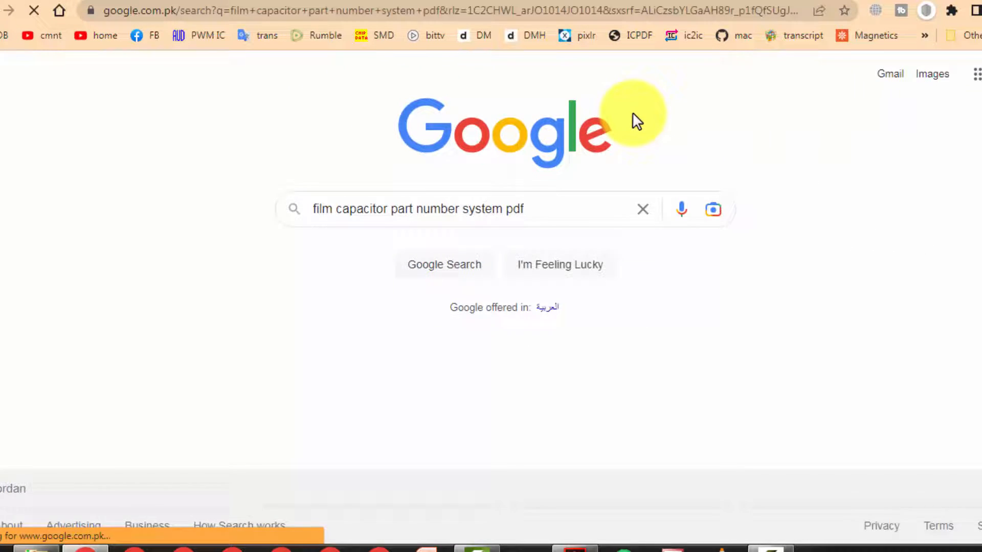
Load the results page listing capacitor part-number PDF guides, including the JB Capacitors document
click(443, 264)
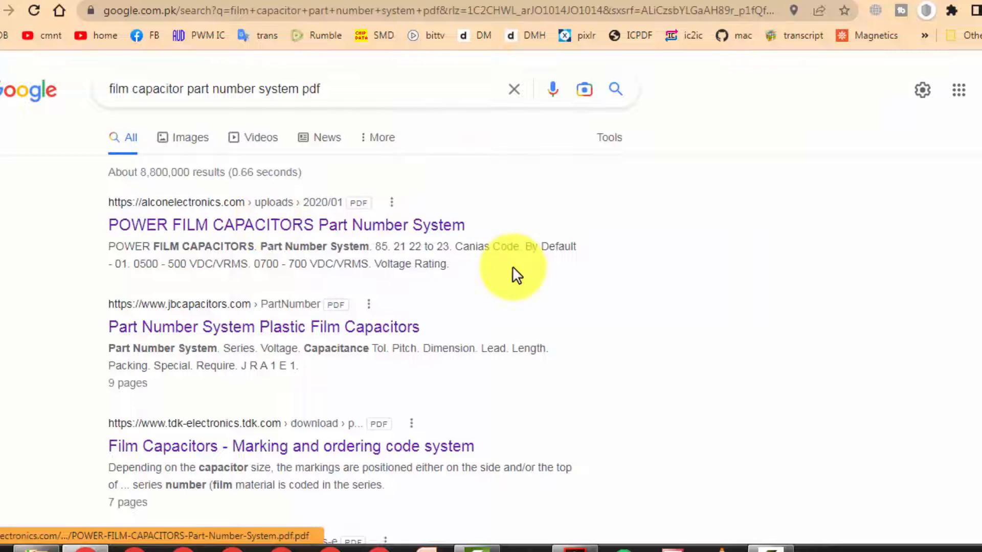
mouse_move(175, 216)
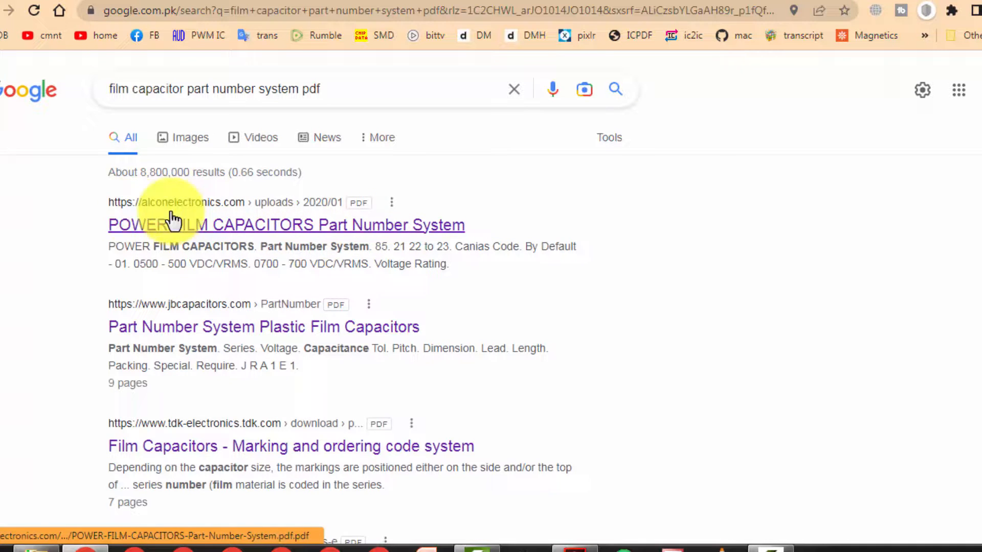
mouse_move(264, 326)
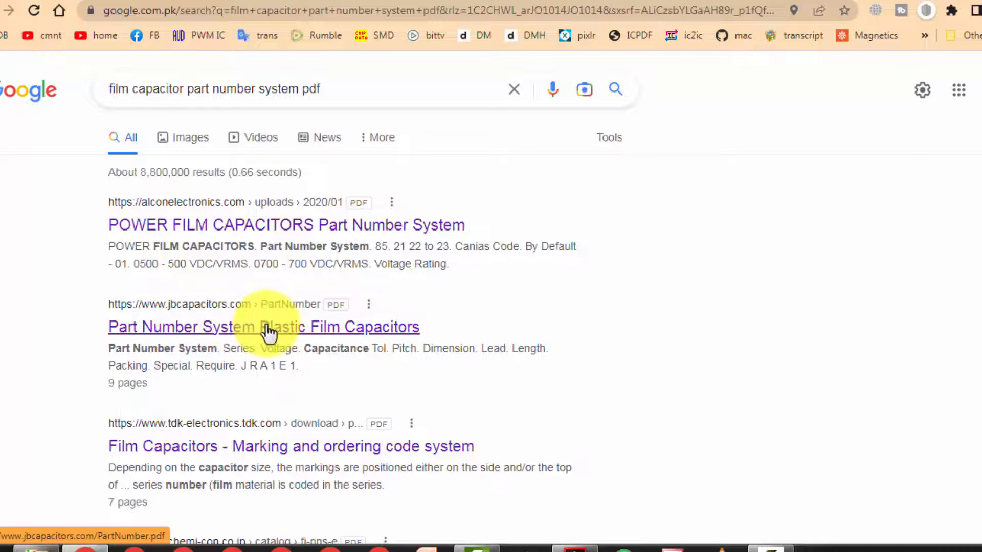
mouse_move(188, 330)
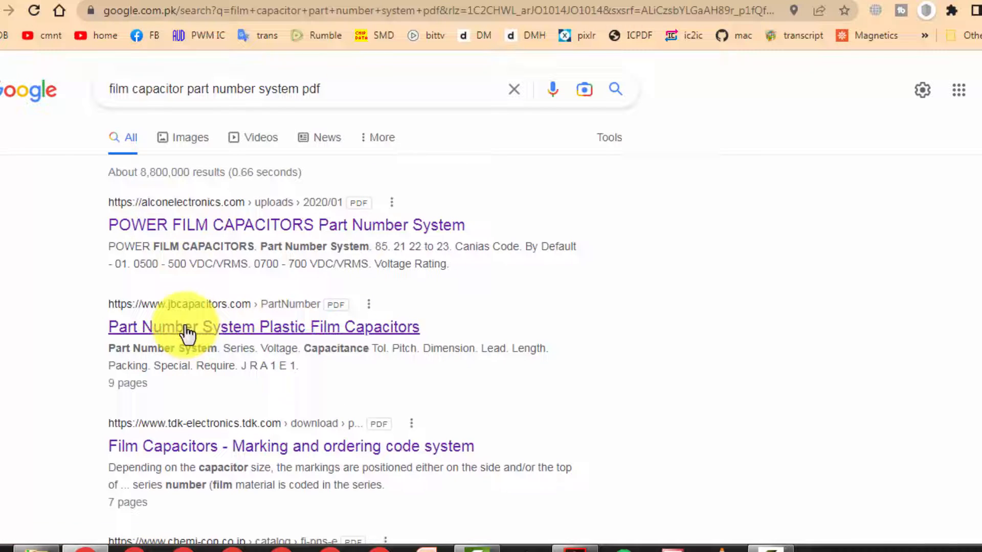
mouse_move(407, 9)
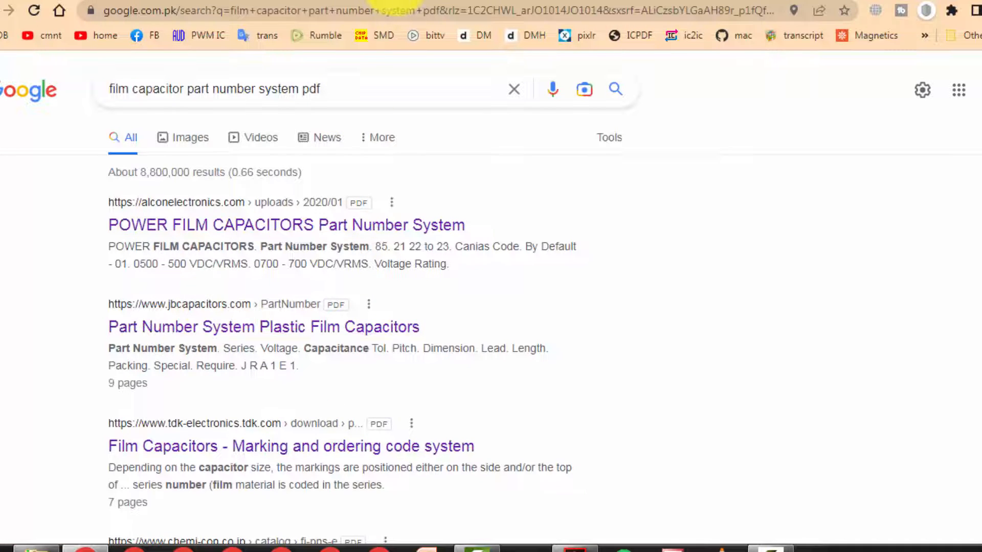
Load the jbcapacitors.com Plastic Film Capacitors PDF and read its page-1 voltage code table with 2C and 2N
click(262, 328)
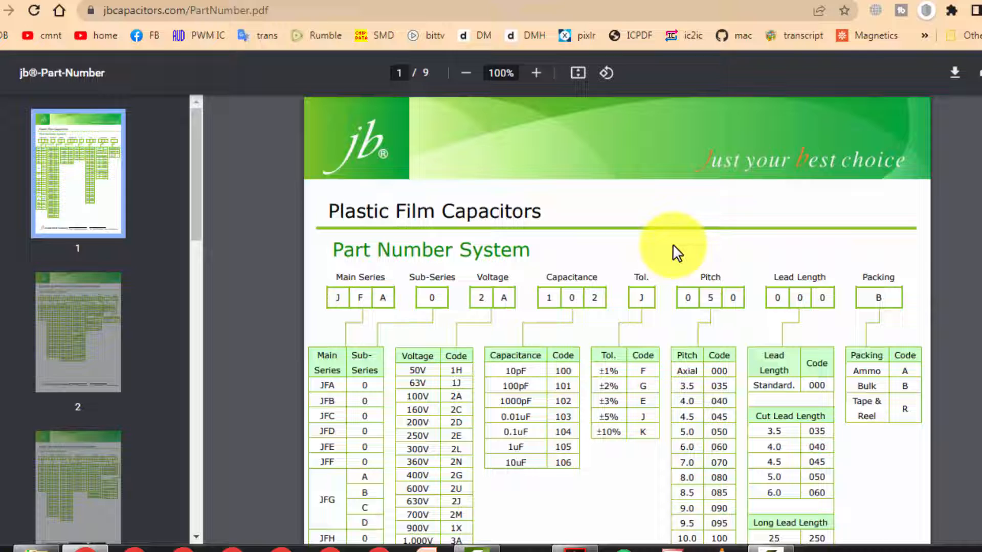
mouse_move(645, 295)
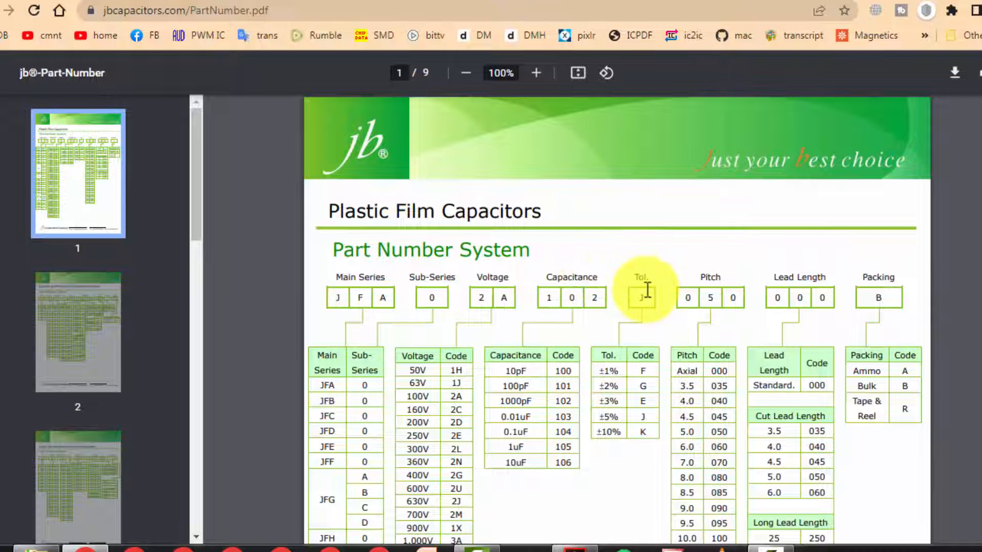
mouse_move(525, 339)
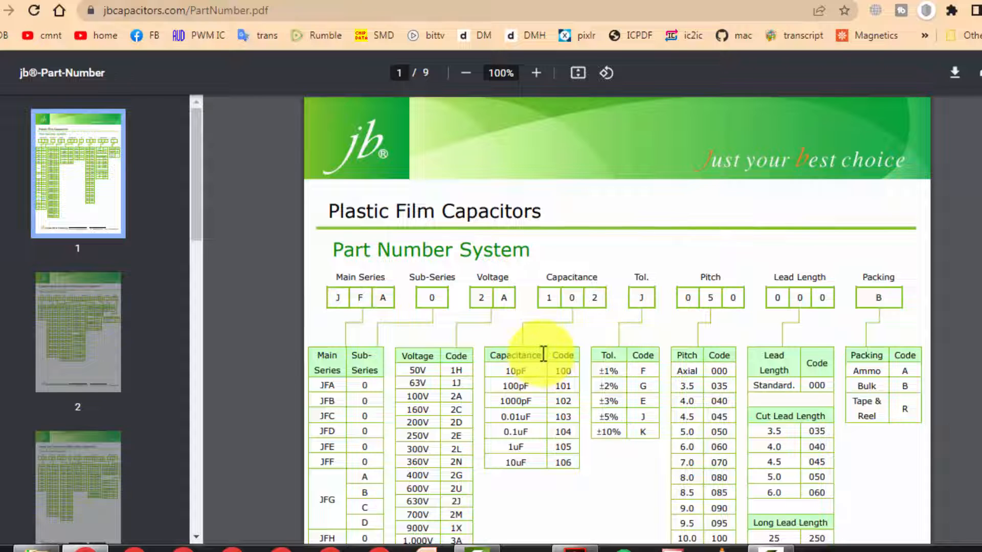
scroll(down, 3)
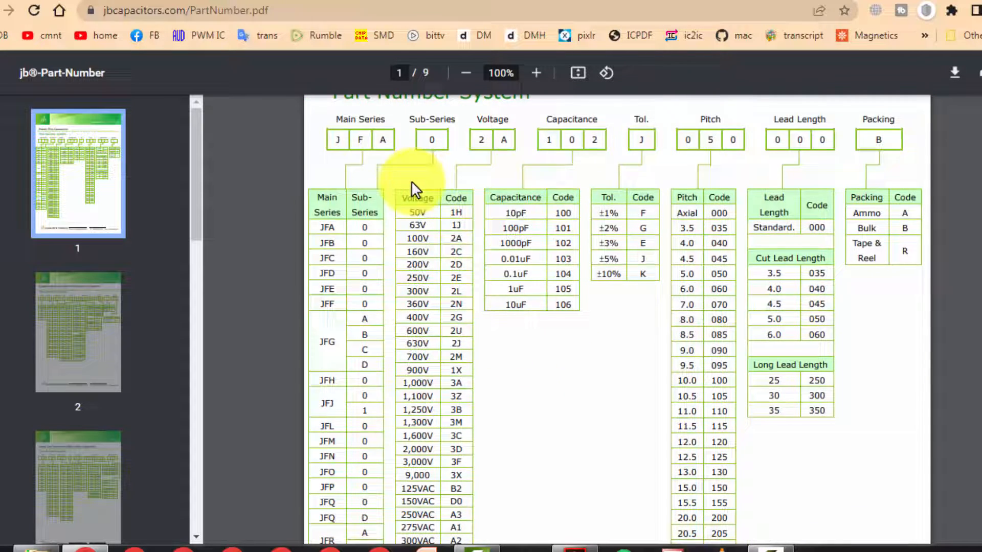
scroll(up, 3)
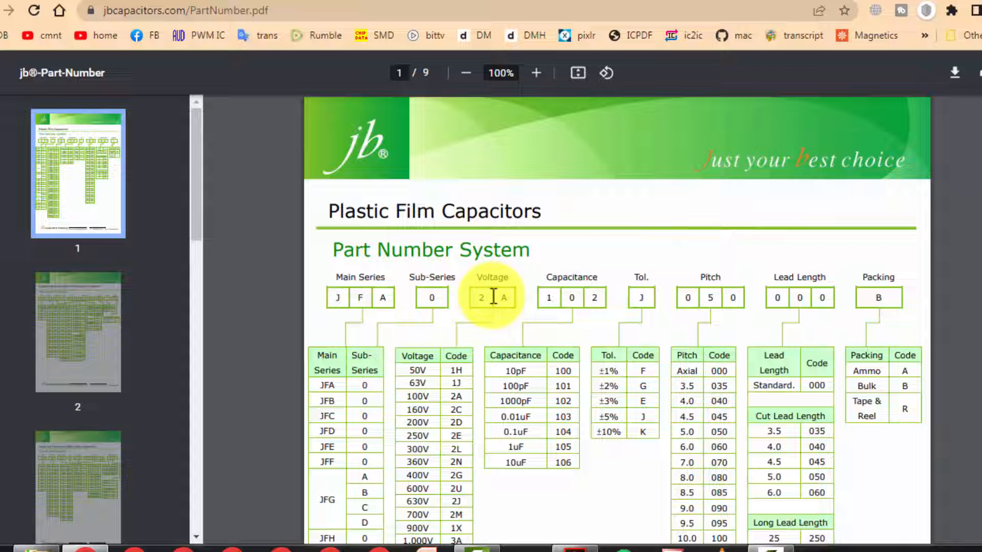
scroll(down, 3)
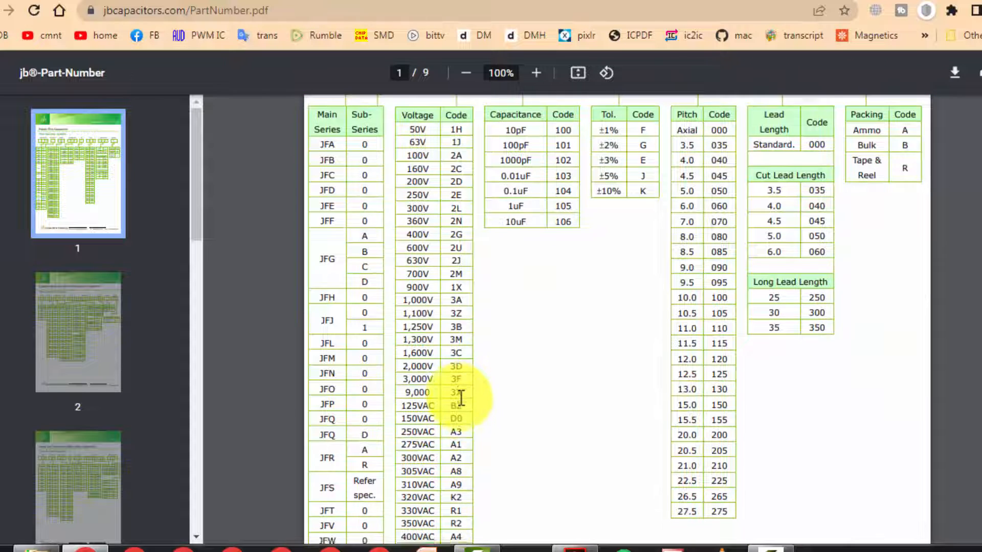
scroll(down, 3)
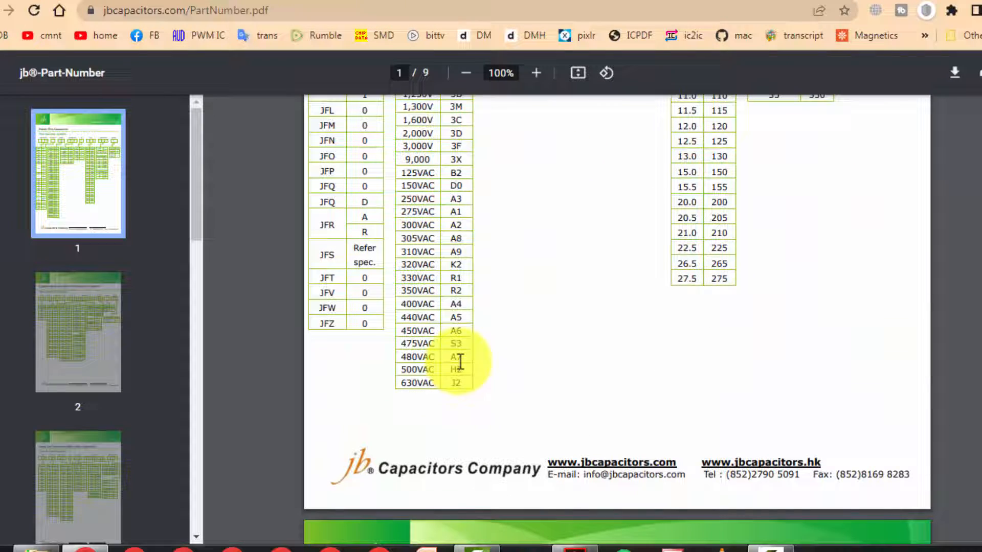
scroll(down, 3)
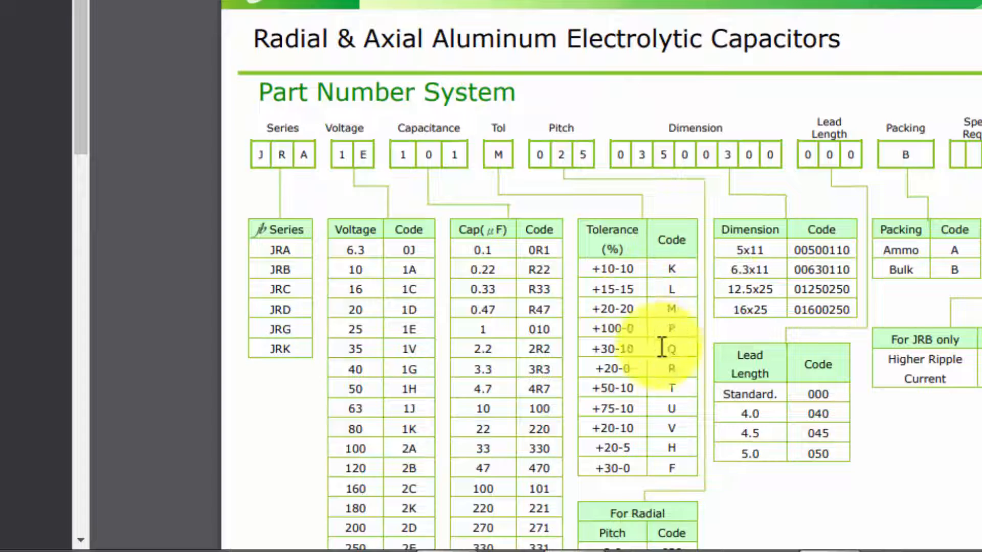
Move down to the electrolytic capacitor tables on pages 2-3 and compare voltage and tolerance codes
scroll(down, 3)
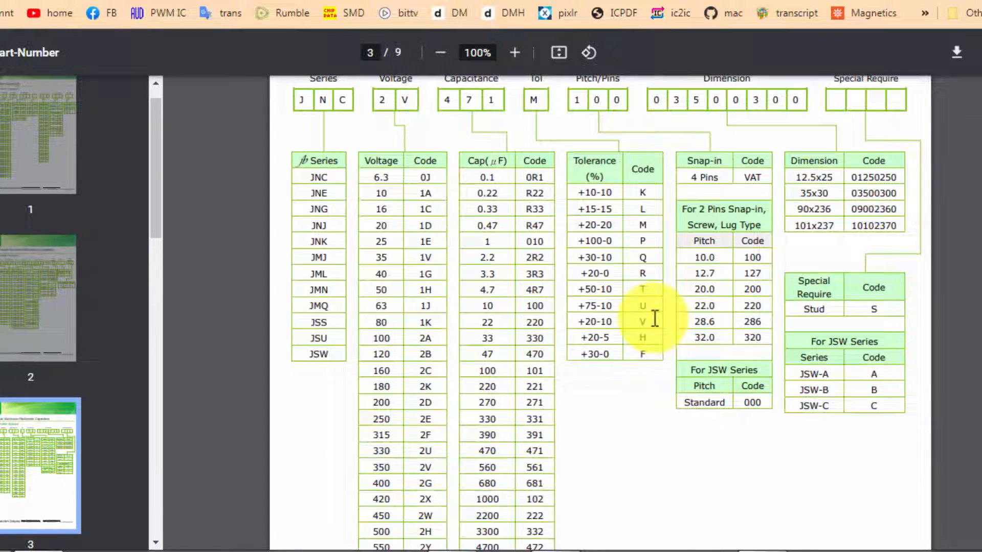
scroll(down, 3)
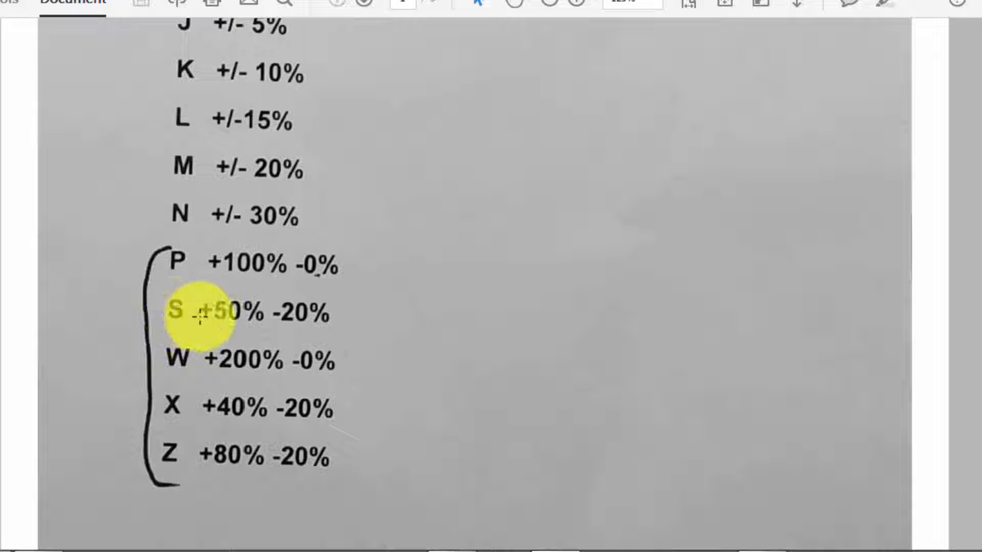
mouse_move(307, 319)
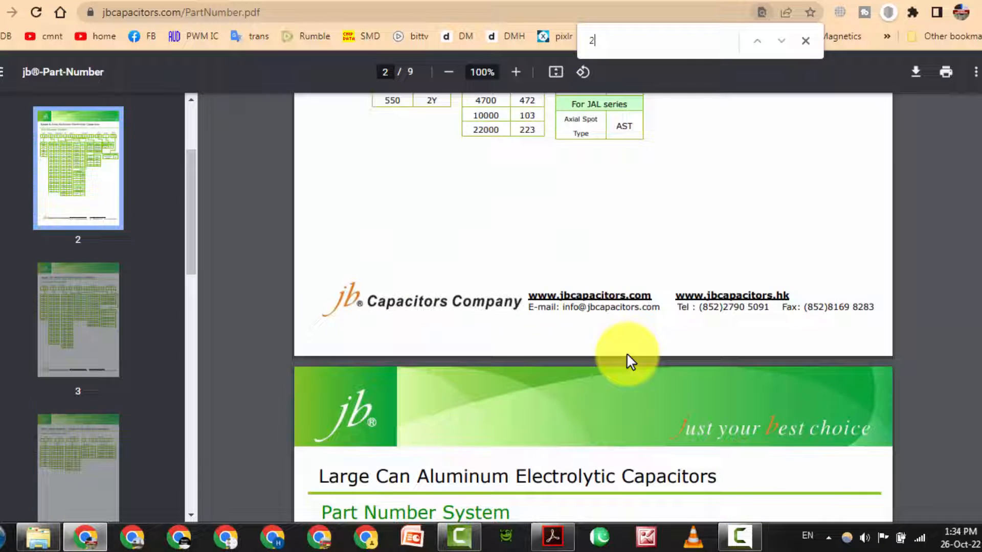
Find '2n' as the 360V voltage code, then bring up the tolerance-code document in Acrobat Reader
text(n)
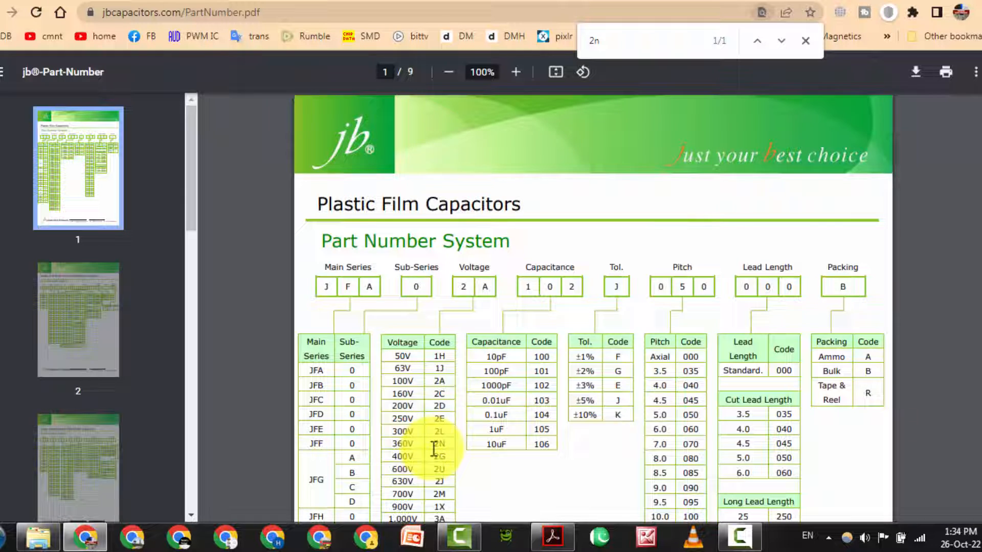
click(515, 72)
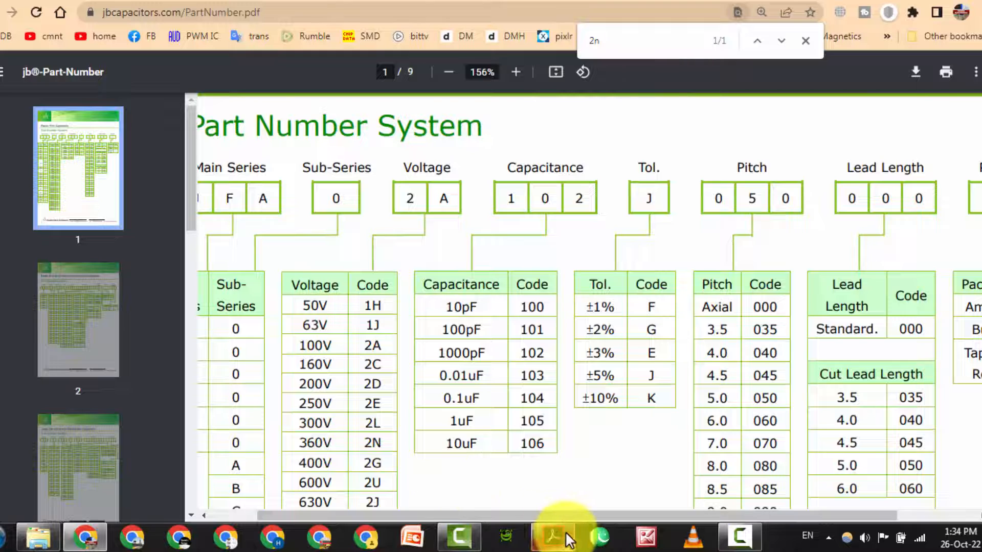
click(551, 537)
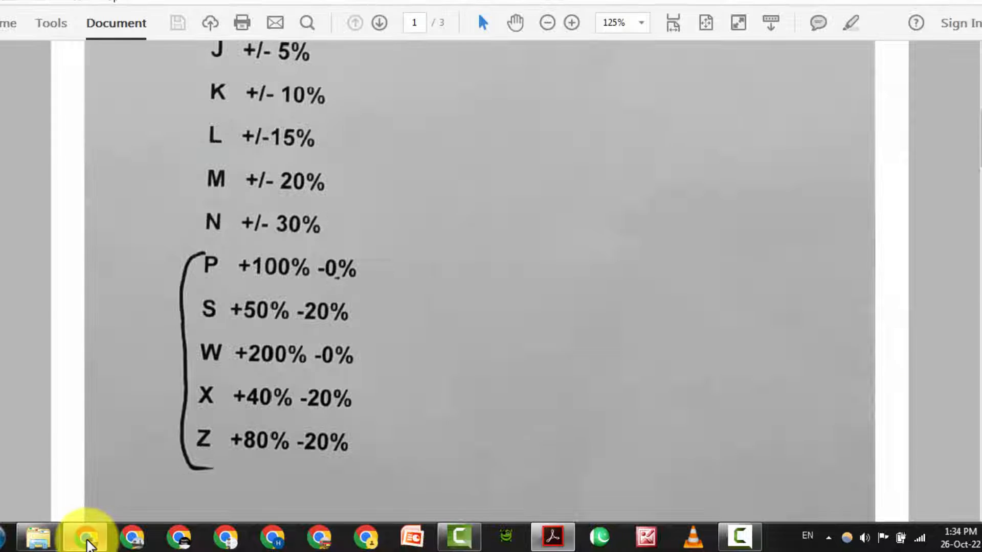
Back in the JB PDF, confirm 2C means 160V and reach the Ceramic Capacitors tolerance codes on page 5
click(85, 537)
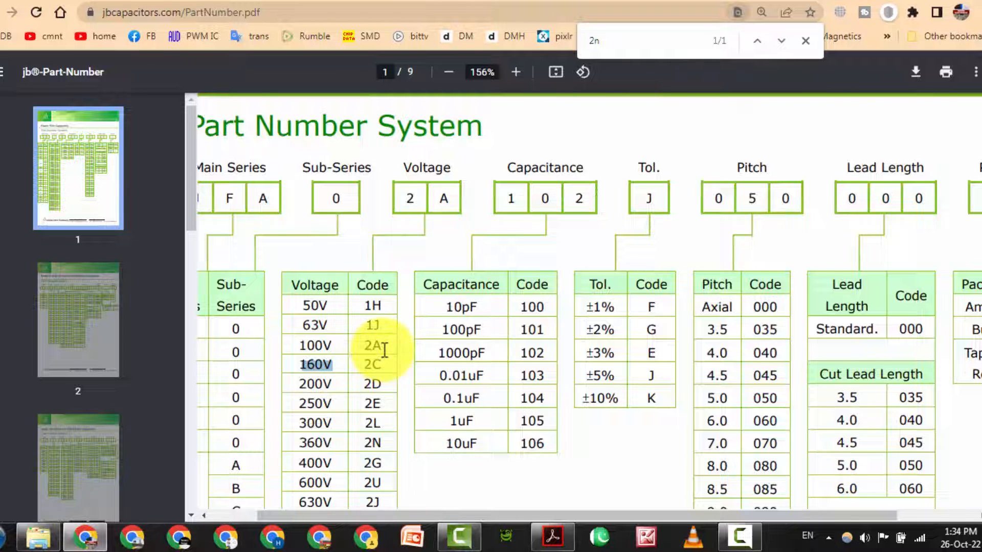
click(448, 72)
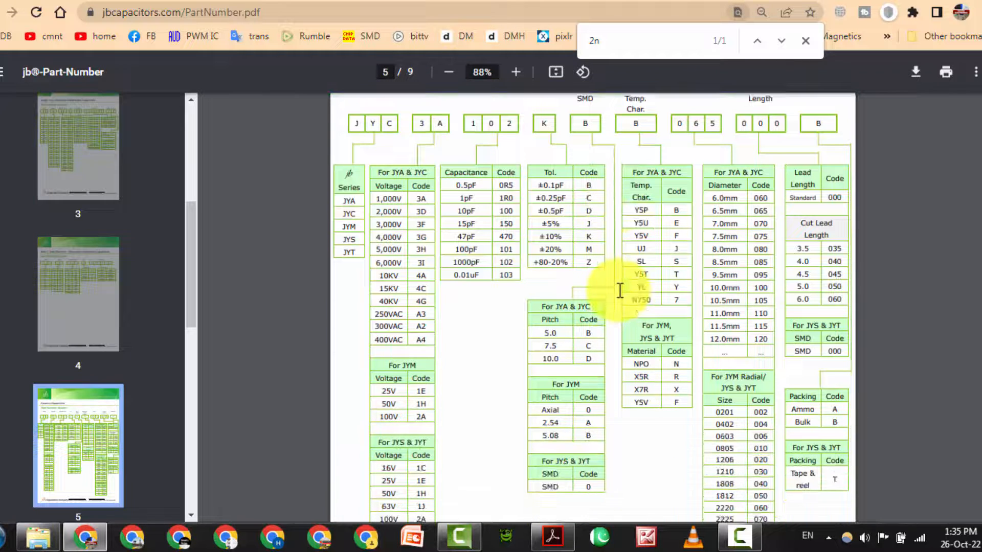
mouse_move(601, 235)
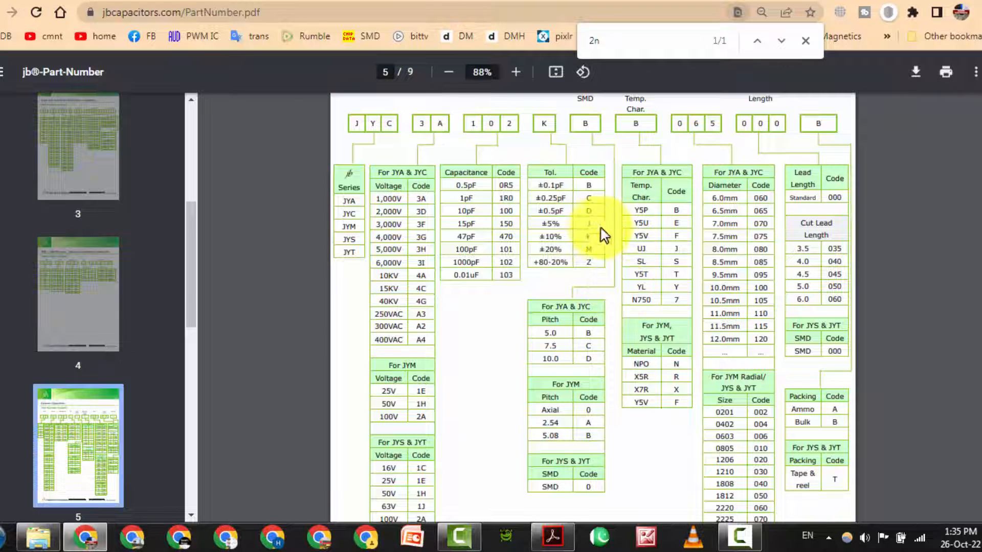
scroll(up, 3)
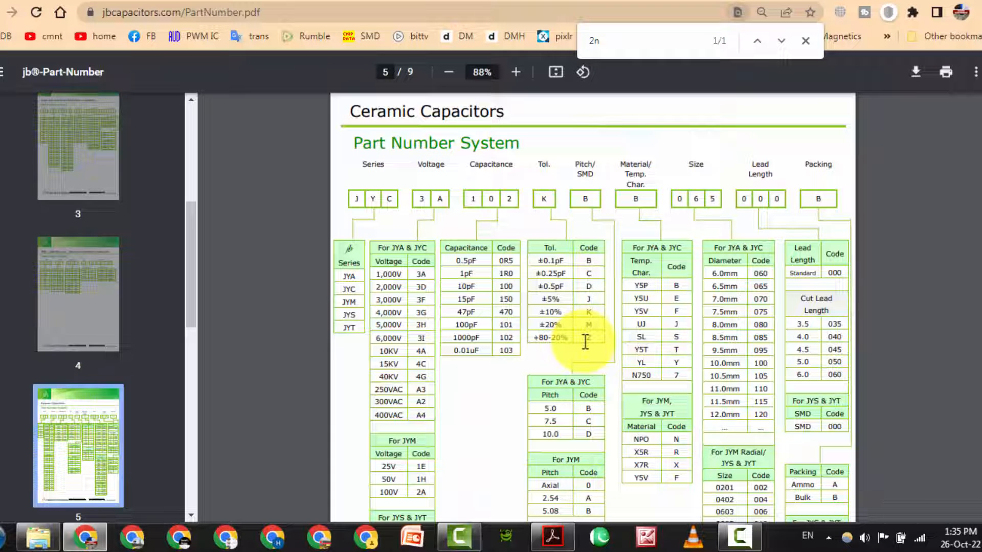
mouse_move(742, 165)
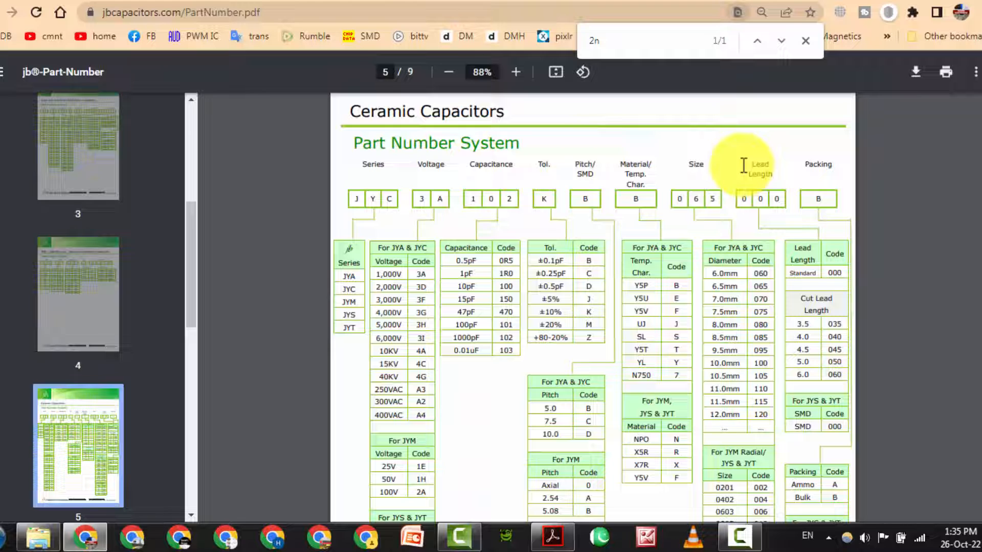